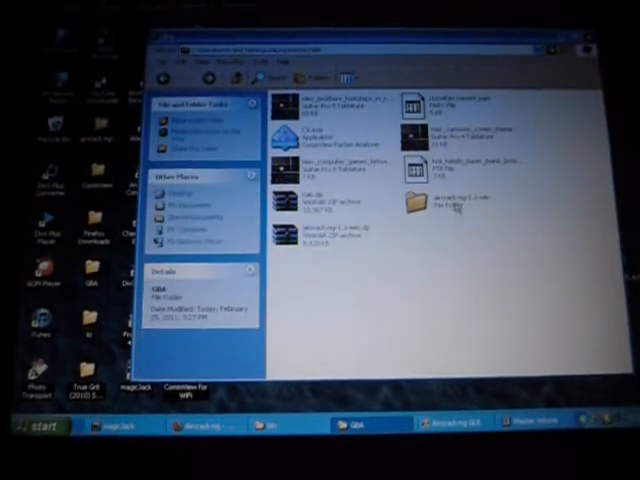
mouse_move(445, 202)
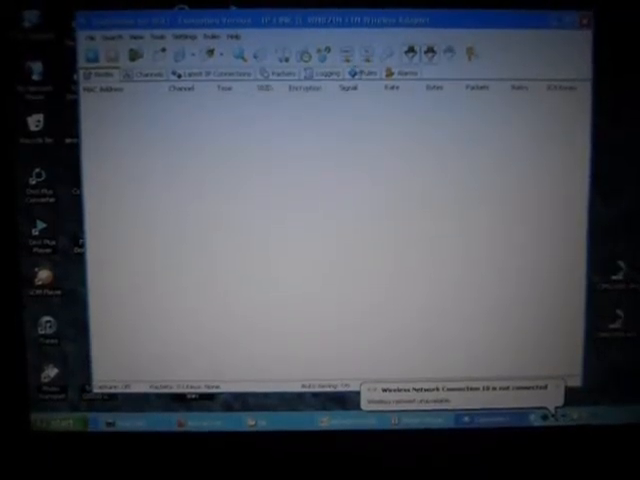
click(326, 73)
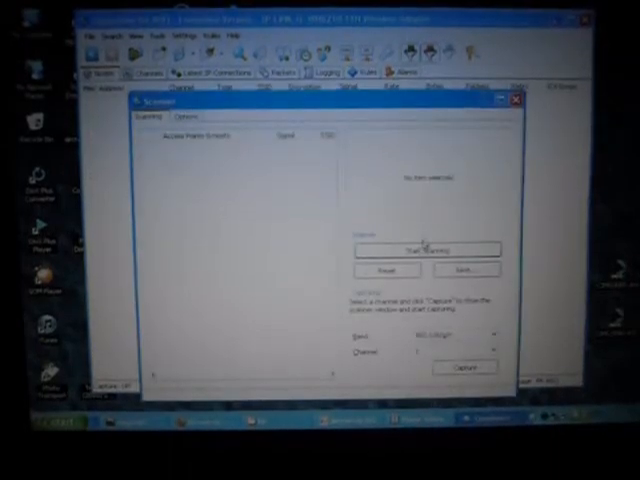
Scan the wireless channels for nearby access points and hosts.
click(426, 248)
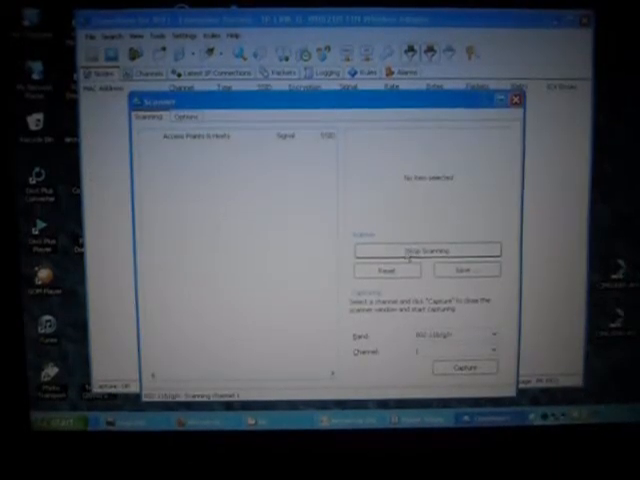
click(515, 99)
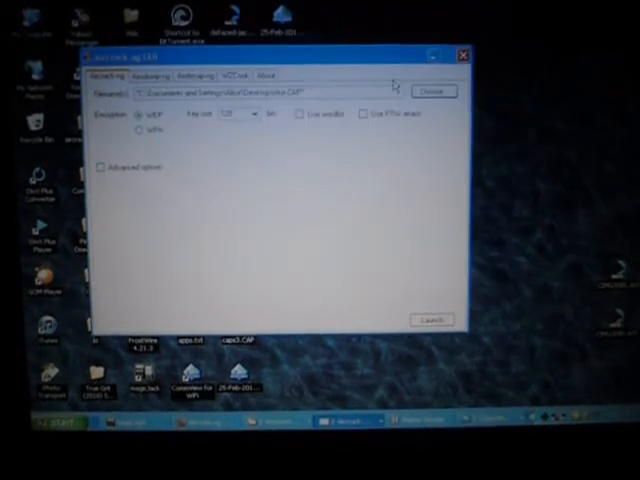
Launch the WEP crack on the selected .CAP capture file.
click(431, 319)
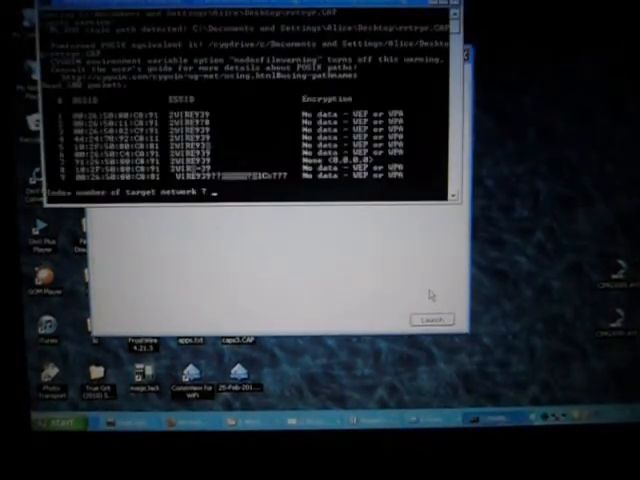